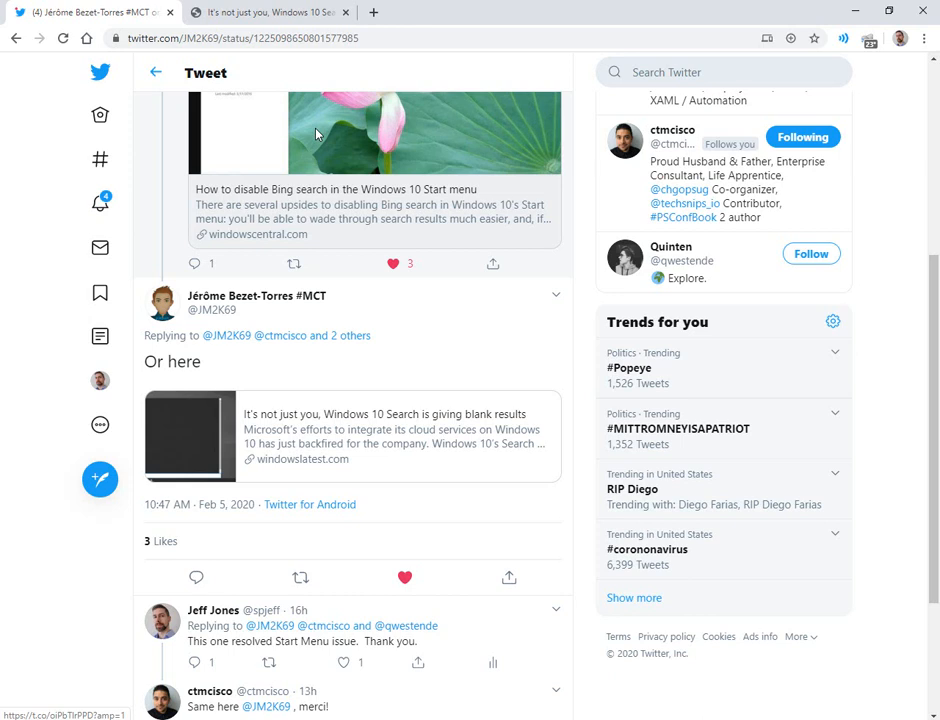
mouse_move(316, 136)
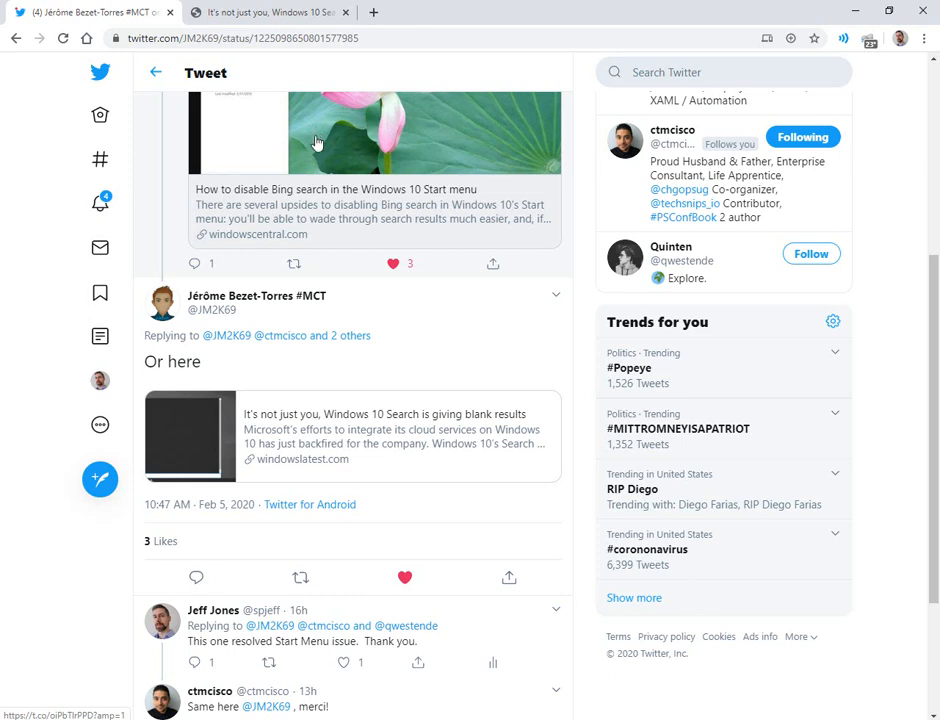
mouse_move(460, 356)
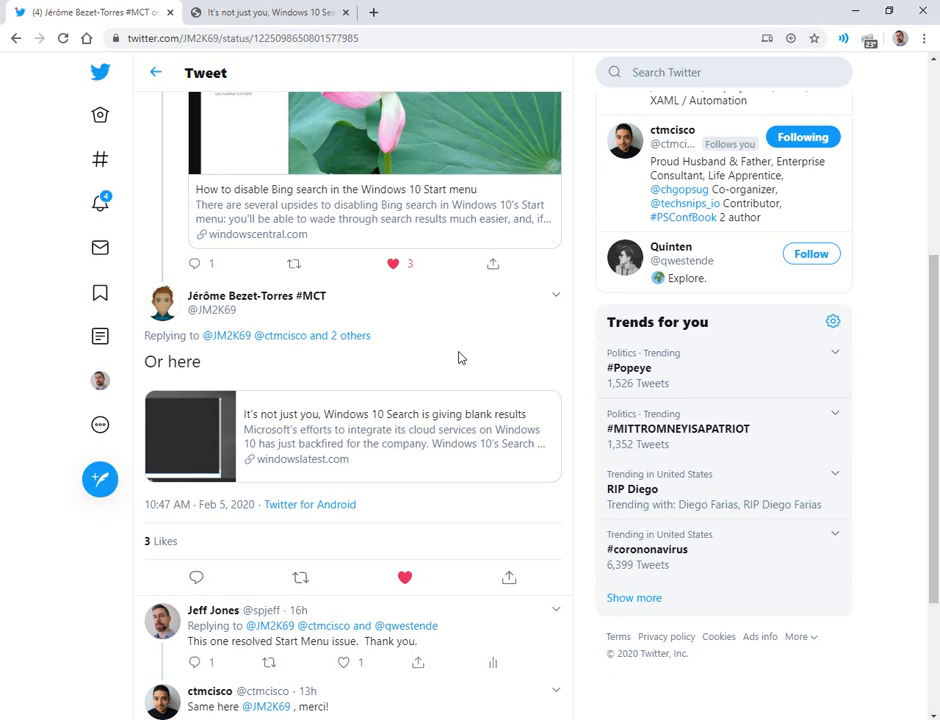
mouse_move(444, 388)
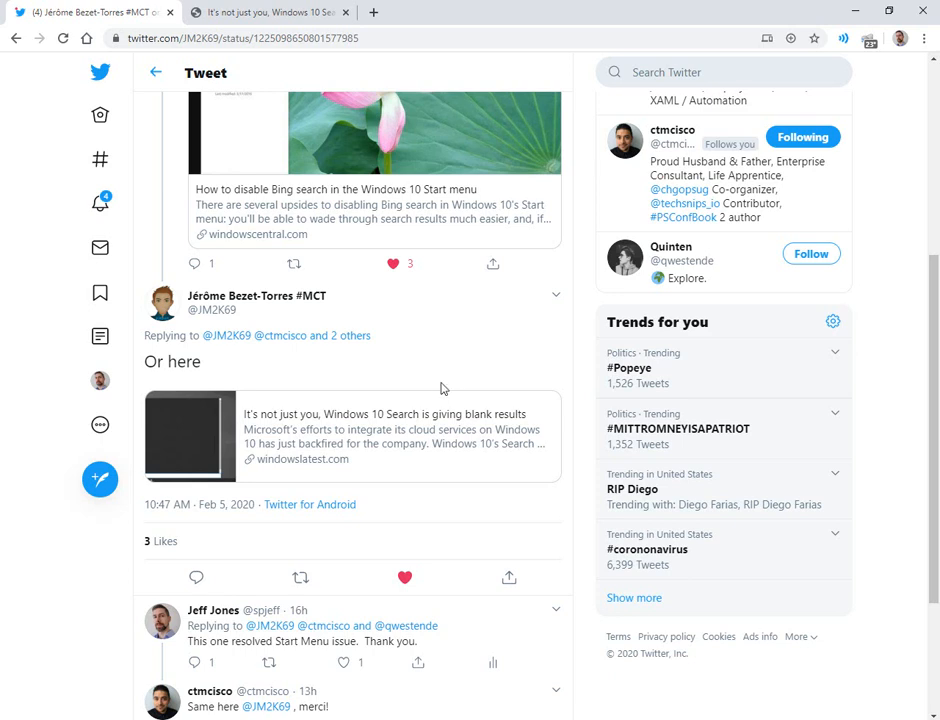
mouse_move(432, 434)
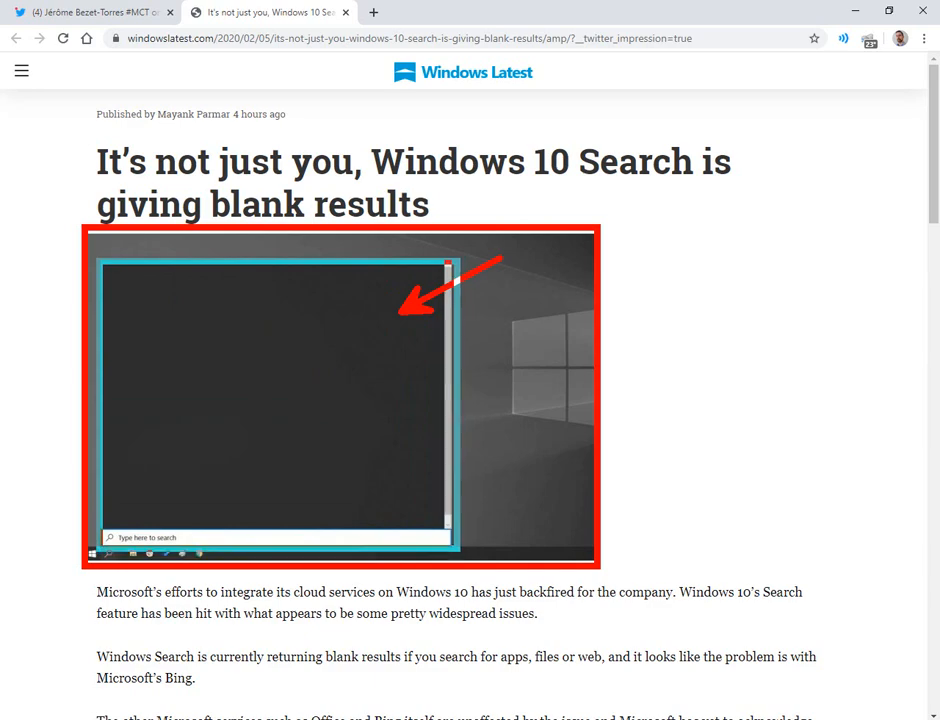
Scroll the Windows Latest article down to the registry fix steps and screenshots
scroll(down, 3)
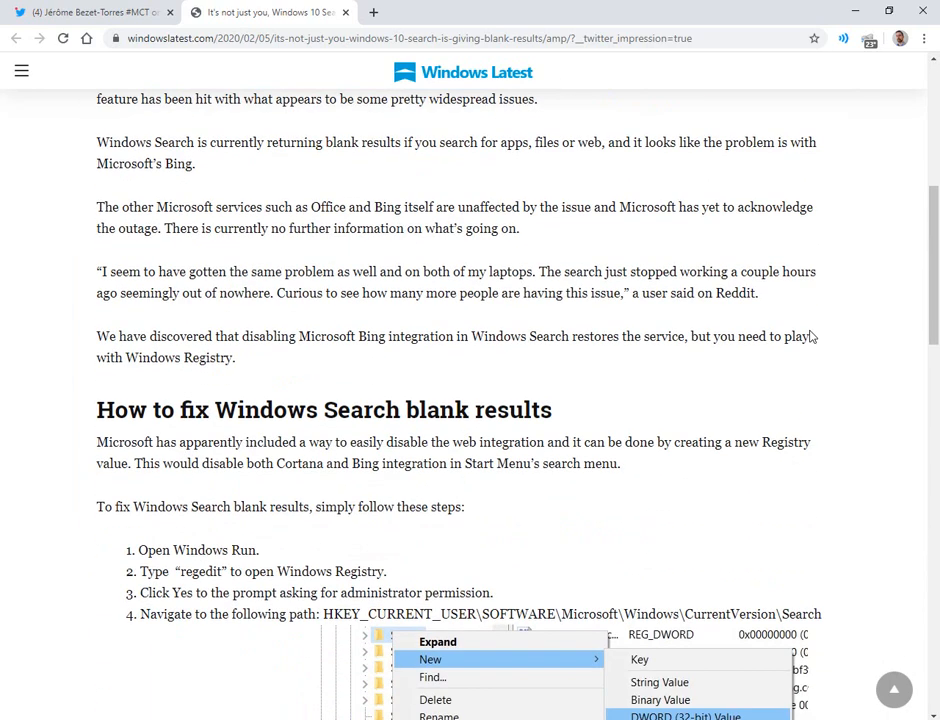
scroll(down, 3)
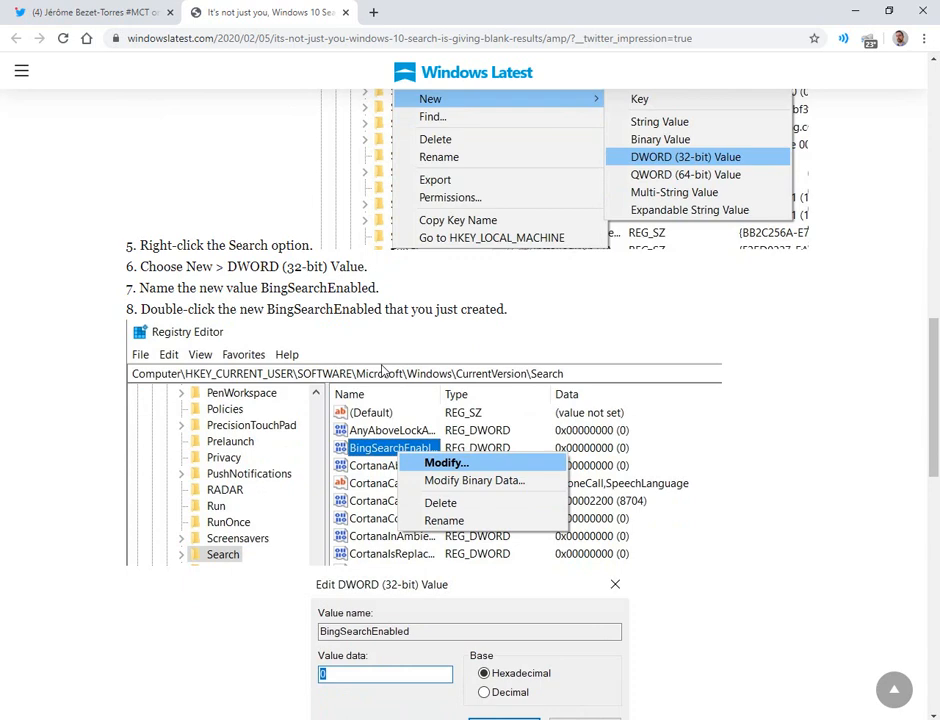
scroll(down, 3)
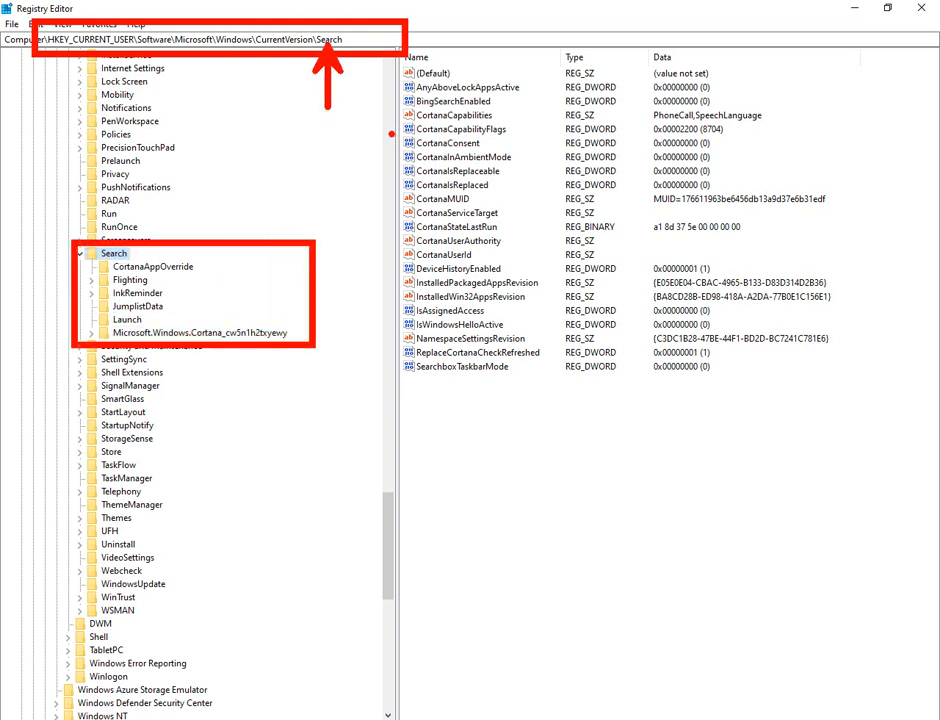
Navigate Registry Editor to the Search key showing BingSearchEnabled and CortanaConsent at 0
click(460, 142)
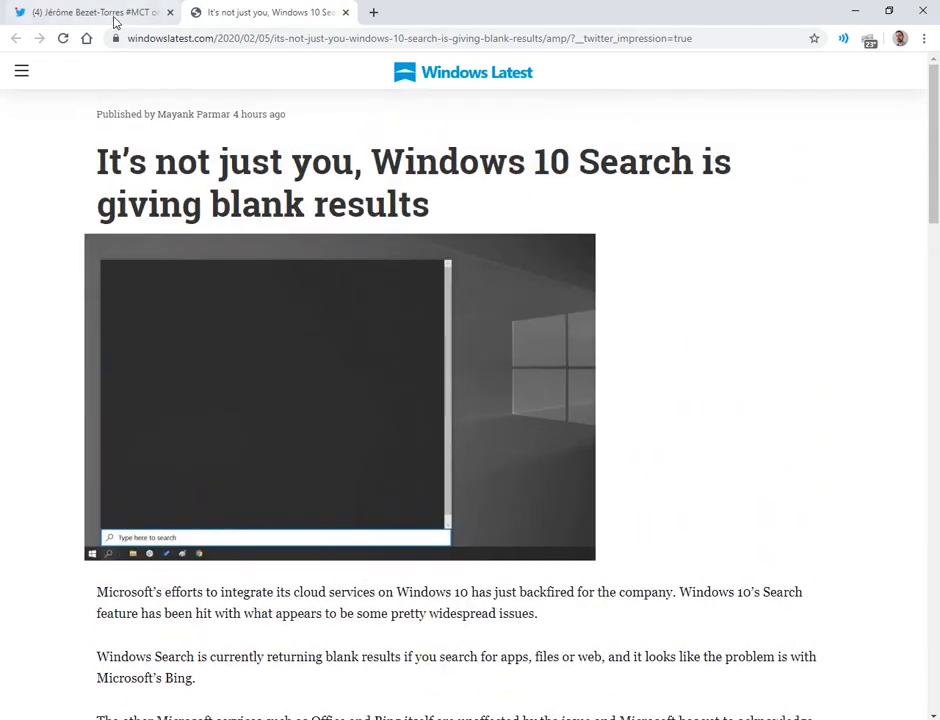
mouse_move(536, 316)
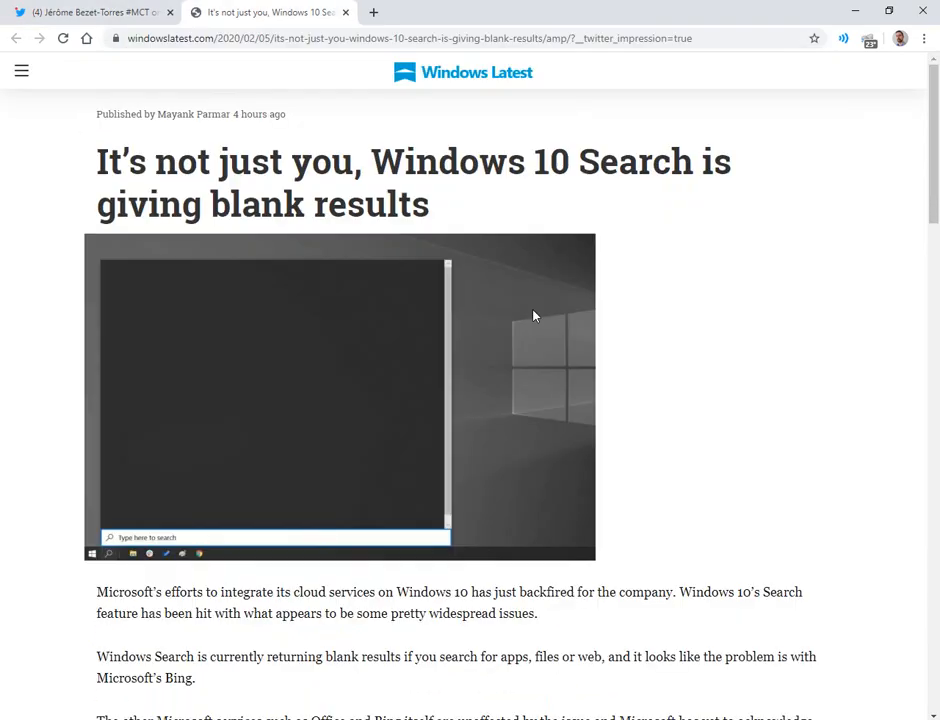